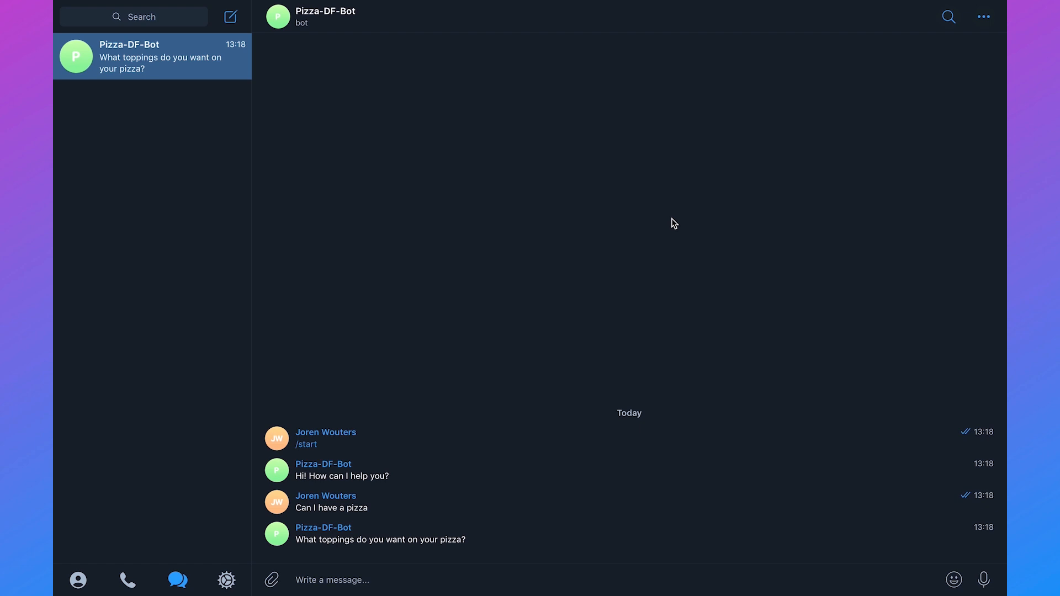
- Show the New Group / New Secret Chat / New Channel menu over the Pizza-DF-Bot chat
{"action": "left_click", "coordinate": [230, 17]}
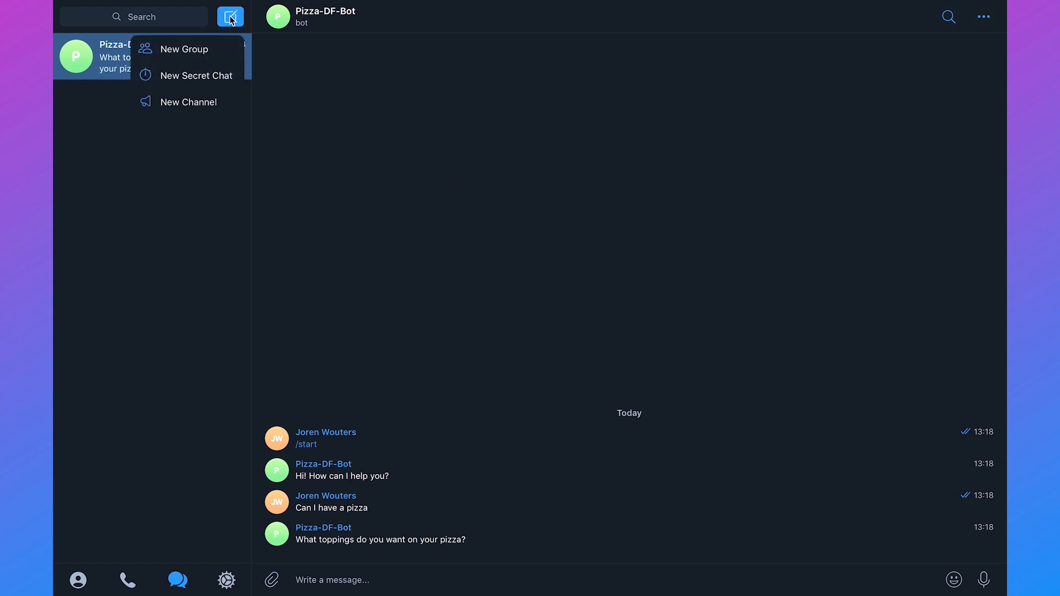
- Create a group named 'Bot Test' with the contact found by searching 'joren' as a member
{"action": "left_click", "coordinate": [185, 48]}
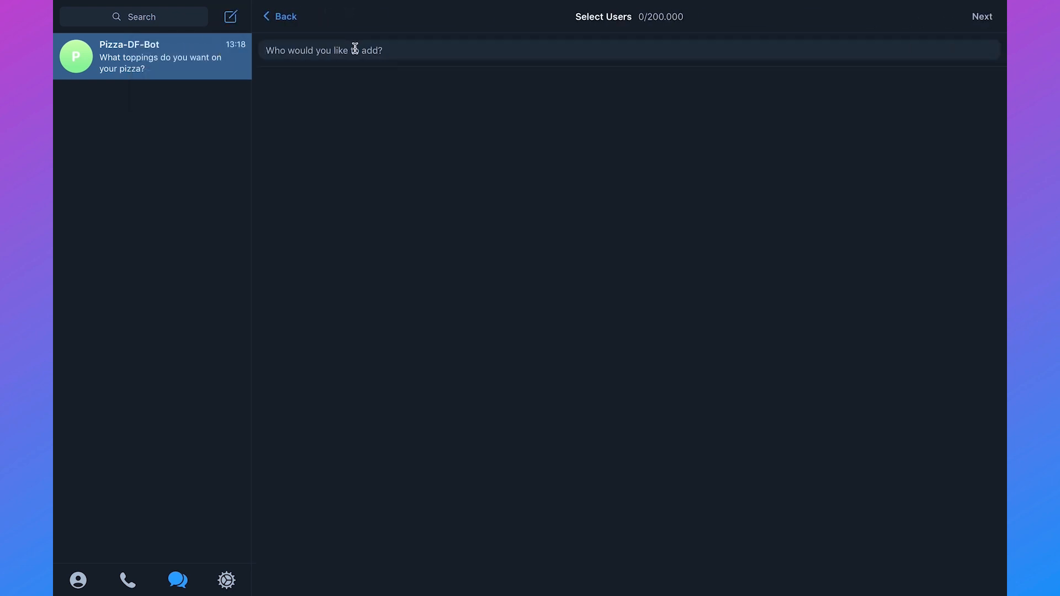
{"action": "type", "text": "joren"}
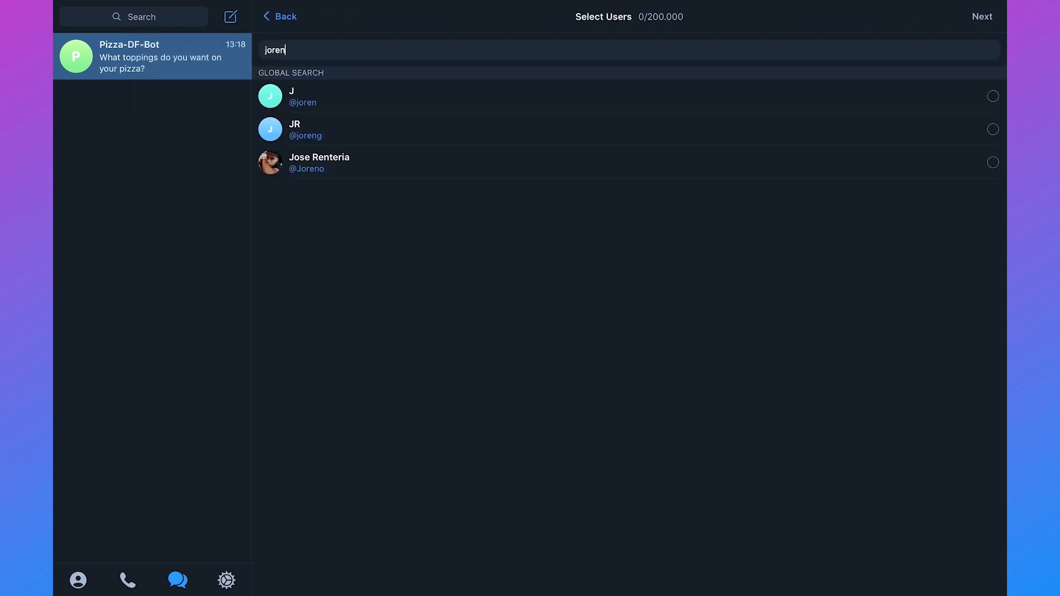
{"action": "left_click", "coordinate": [290, 96]}
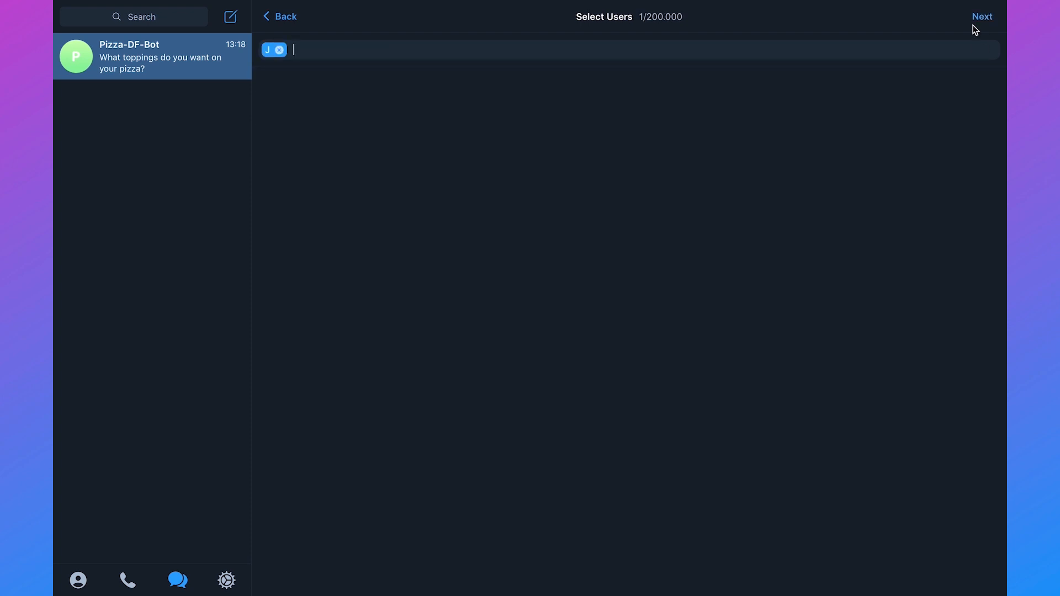
{"action": "left_click", "coordinate": [981, 17]}
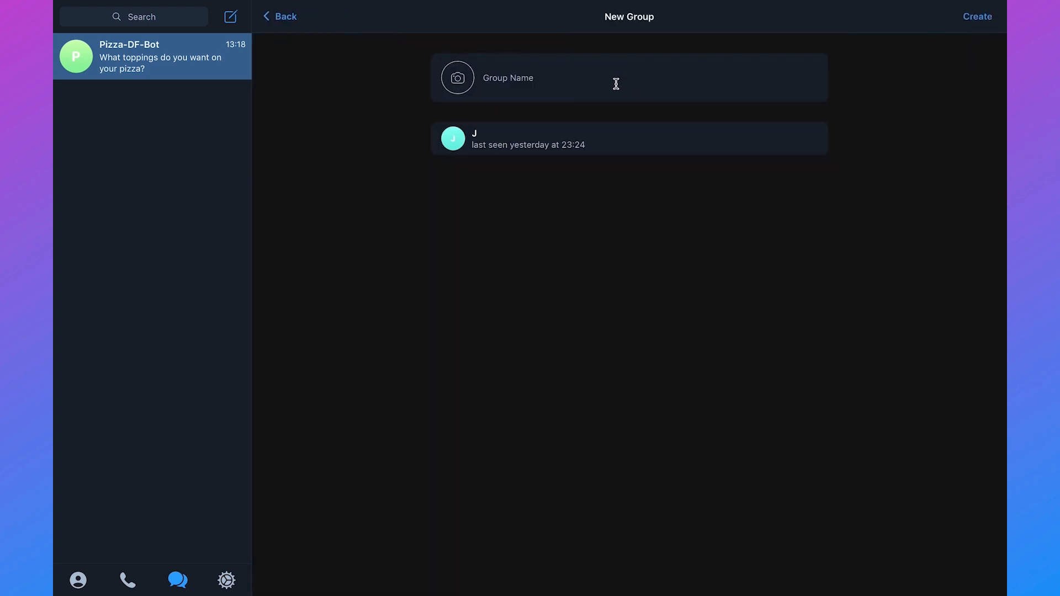
{"action": "type", "text": "Bot Te"}
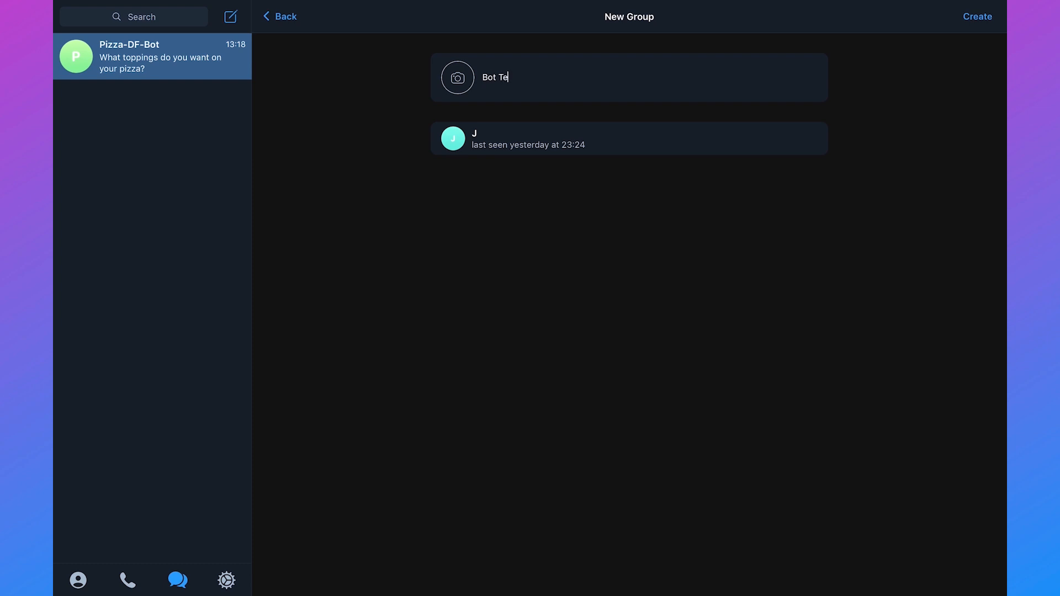
{"action": "type", "text": "st"}
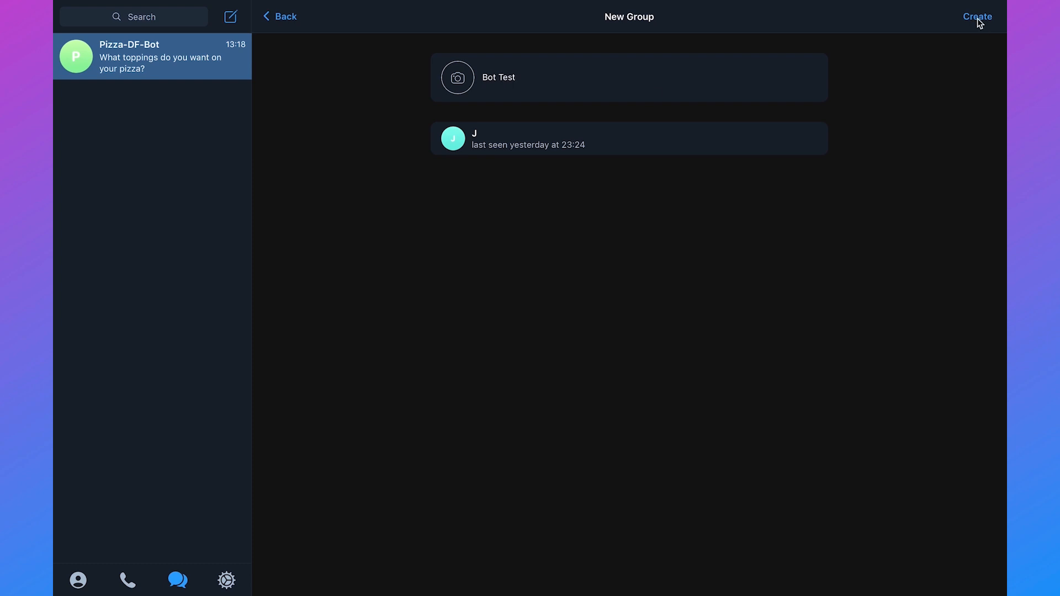
{"action": "left_click", "coordinate": [976, 17]}
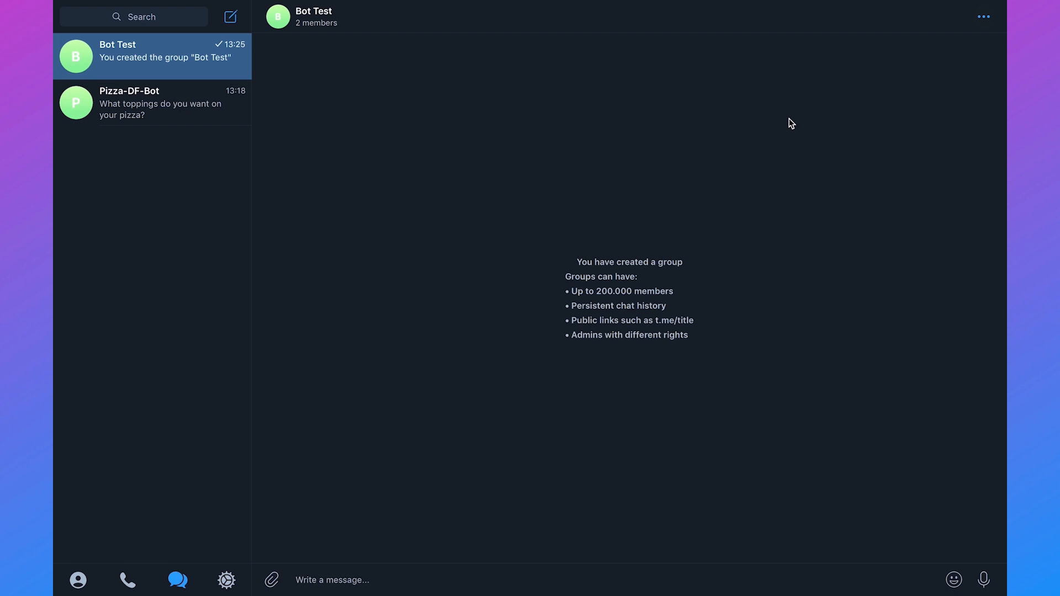
- Add Pizza-DF-Bot to the Bot Test group from the bot's profile via More > Add To Group
{"action": "left_click", "coordinate": [331, 580]}
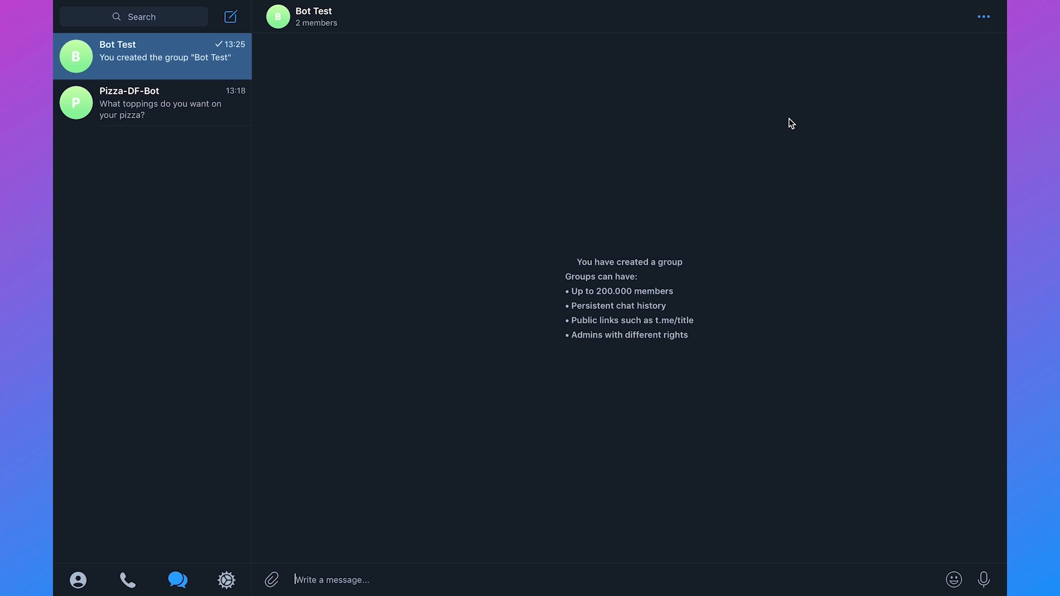
{"action": "mouse_move", "coordinate": [405, 201]}
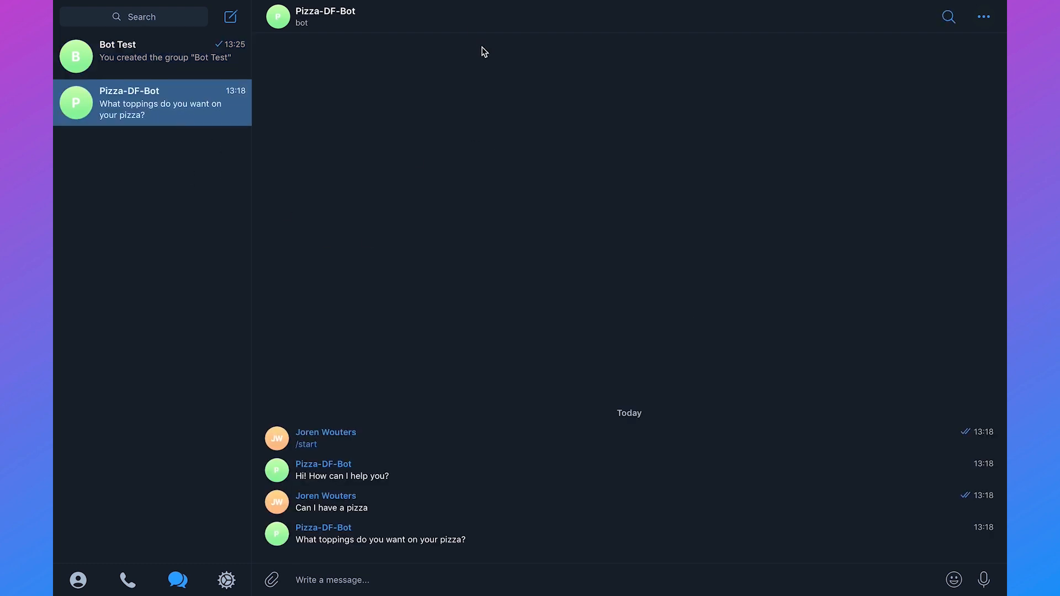
{"action": "left_click", "coordinate": [325, 16]}
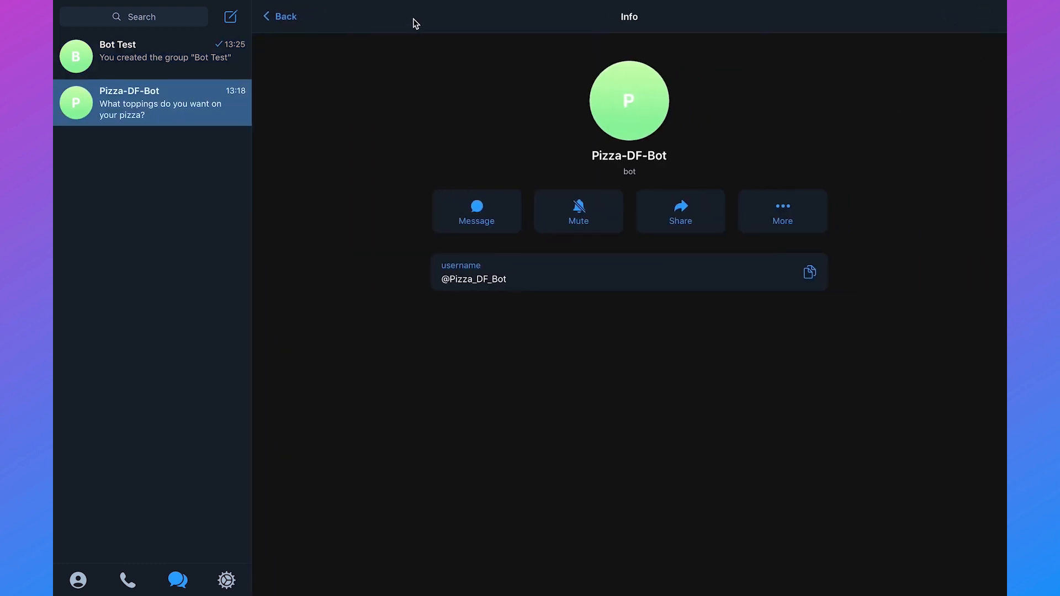
{"action": "left_click", "coordinate": [782, 211]}
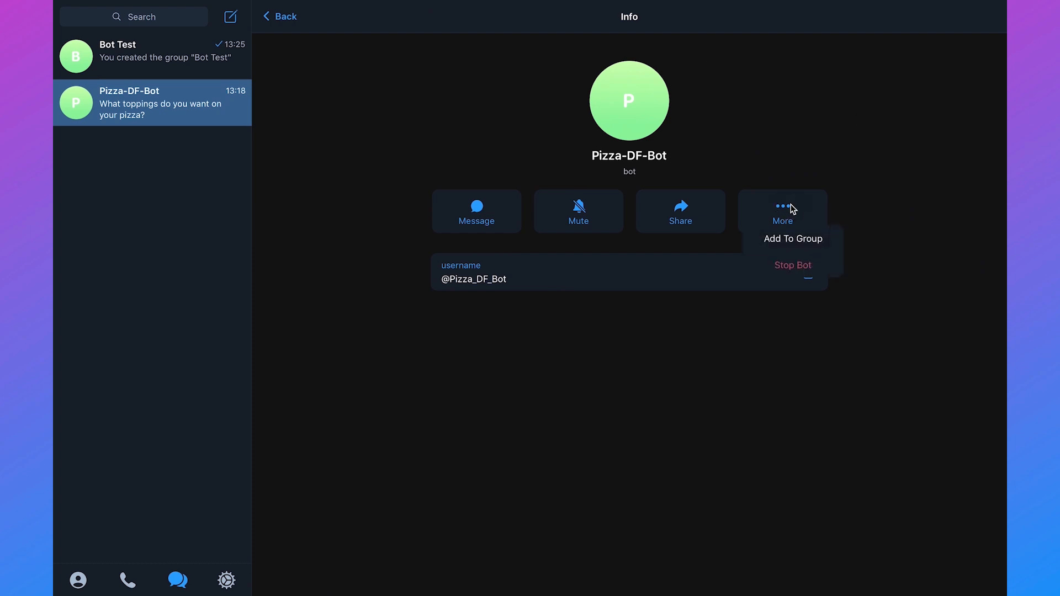
{"action": "left_click", "coordinate": [792, 239]}
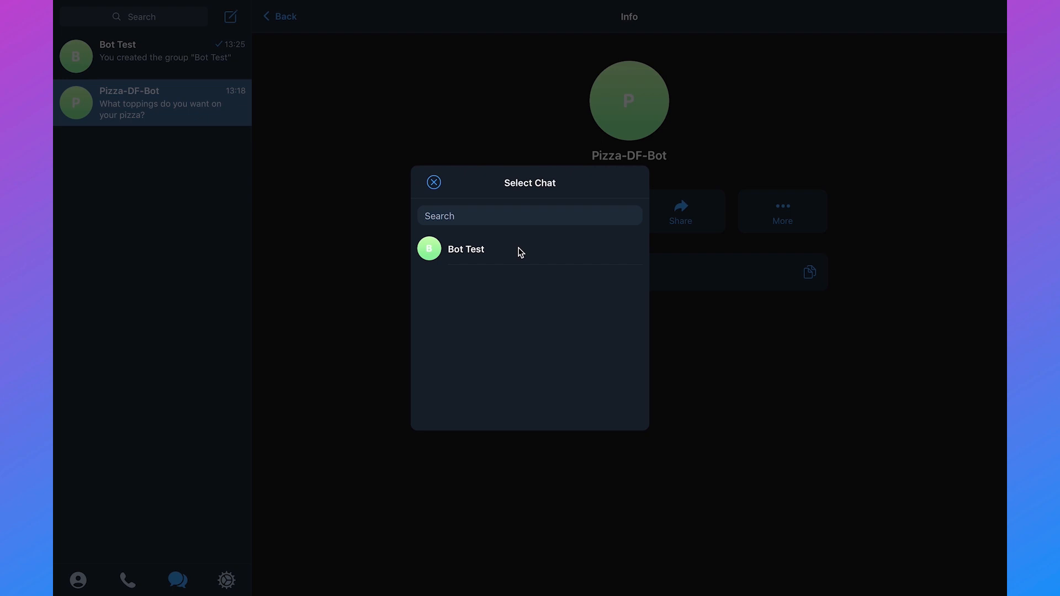
{"action": "left_click", "coordinate": [466, 249]}
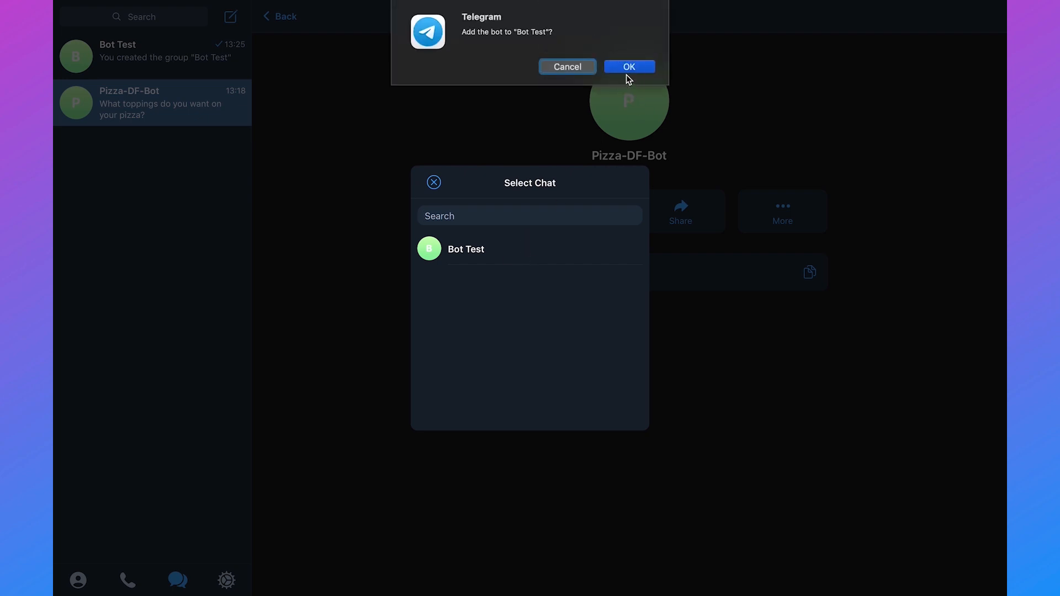
{"action": "left_click", "coordinate": [628, 66]}
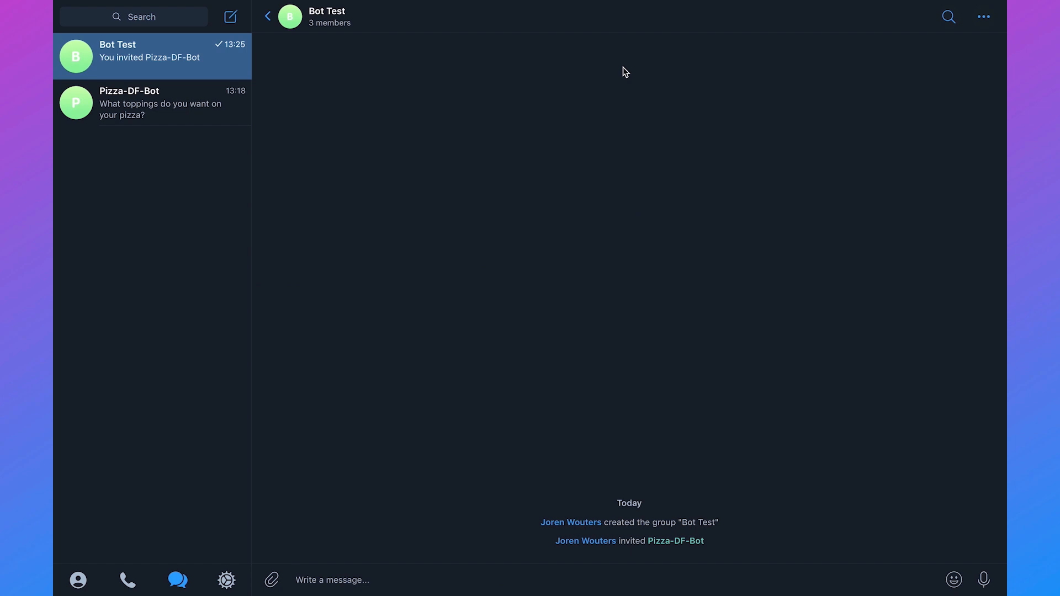
{"action": "left_click", "coordinate": [331, 579]}
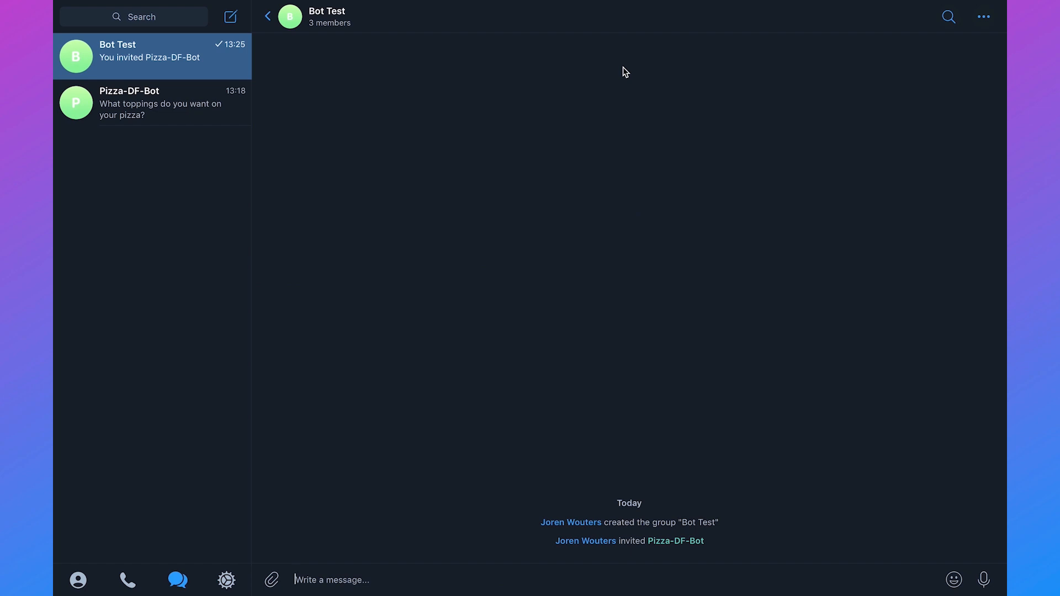
{"action": "type", "text": "@Pizza_DF_Bot"}
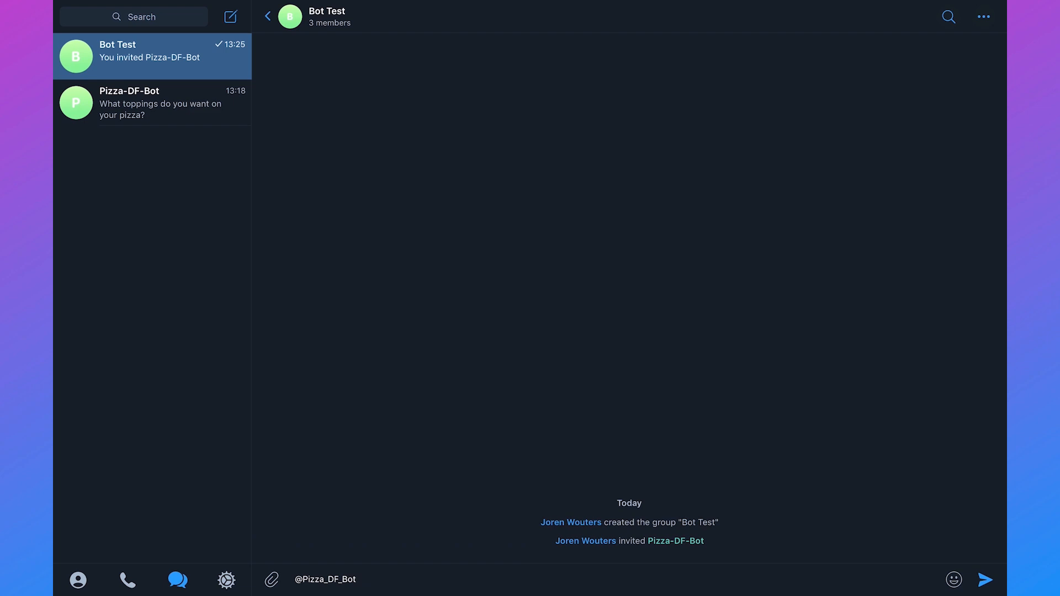
{"action": "type", "text": "Can I have"}
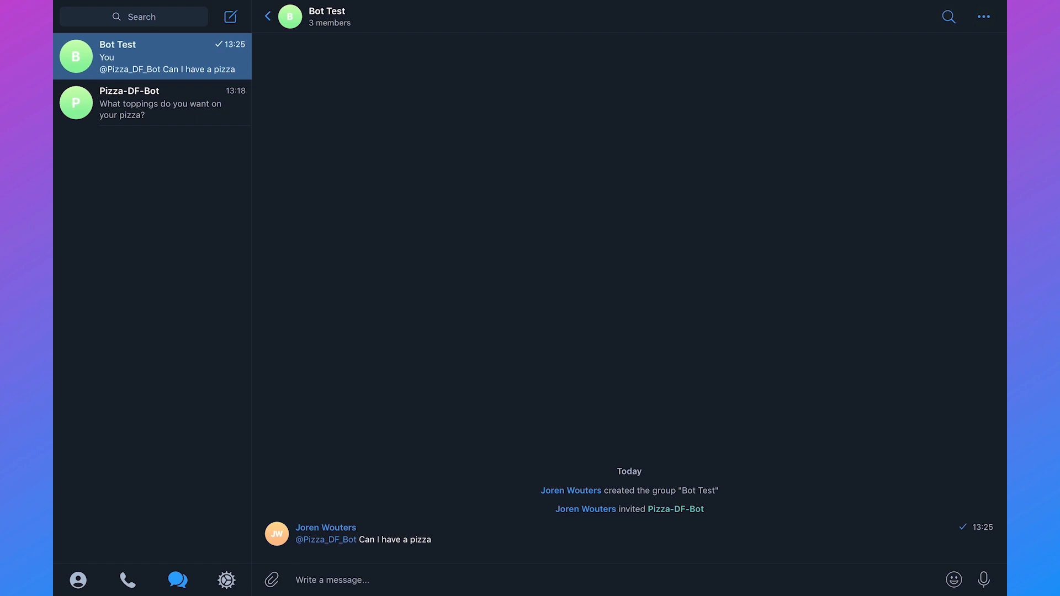
{"action": "left_click", "coordinate": [331, 579]}
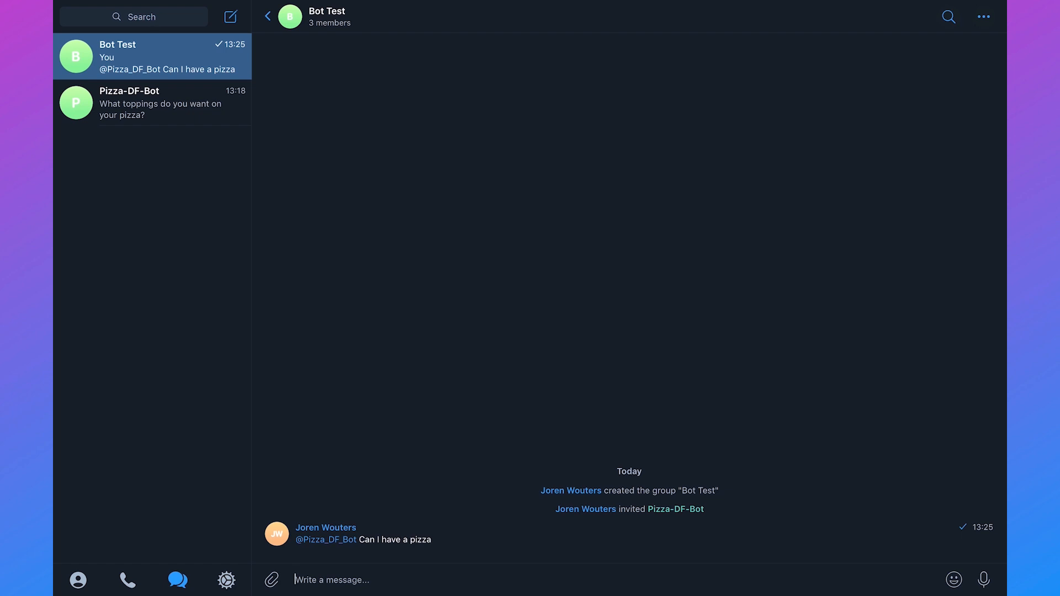
{"action": "mouse_move", "coordinate": [439, 92]}
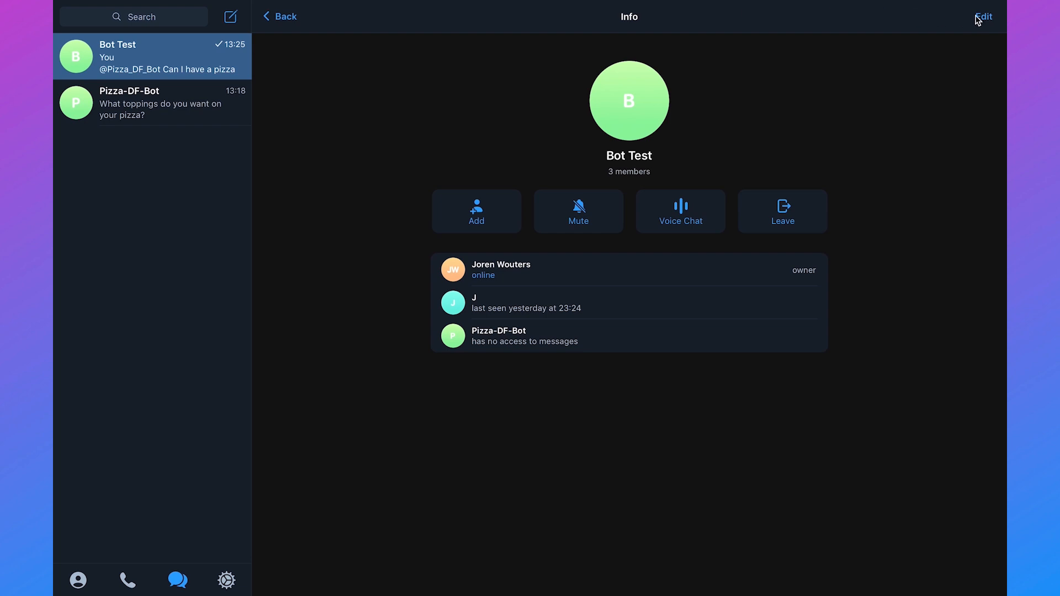
- Make Pizza-DF-Bot an administrator of Bot Test and return to the group chat
{"action": "left_click", "coordinate": [982, 16]}
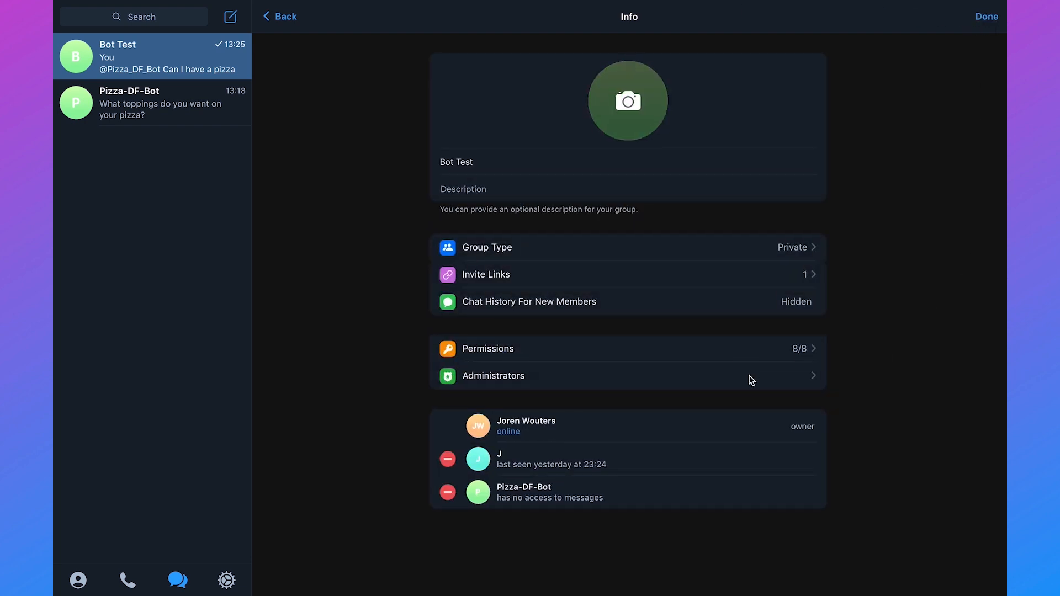
{"action": "left_click", "coordinate": [493, 375]}
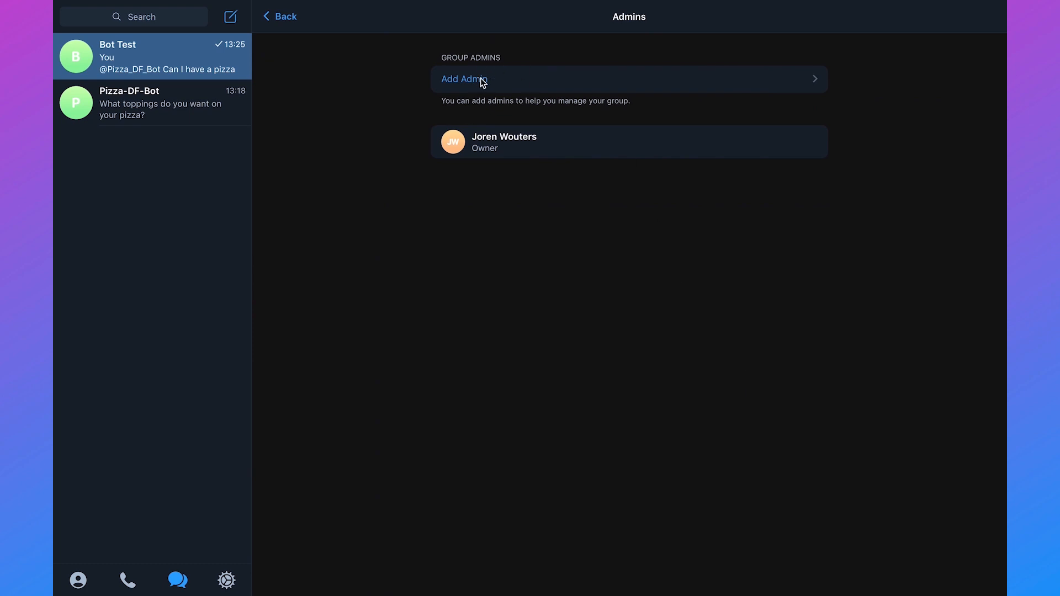
{"action": "left_click", "coordinate": [464, 79]}
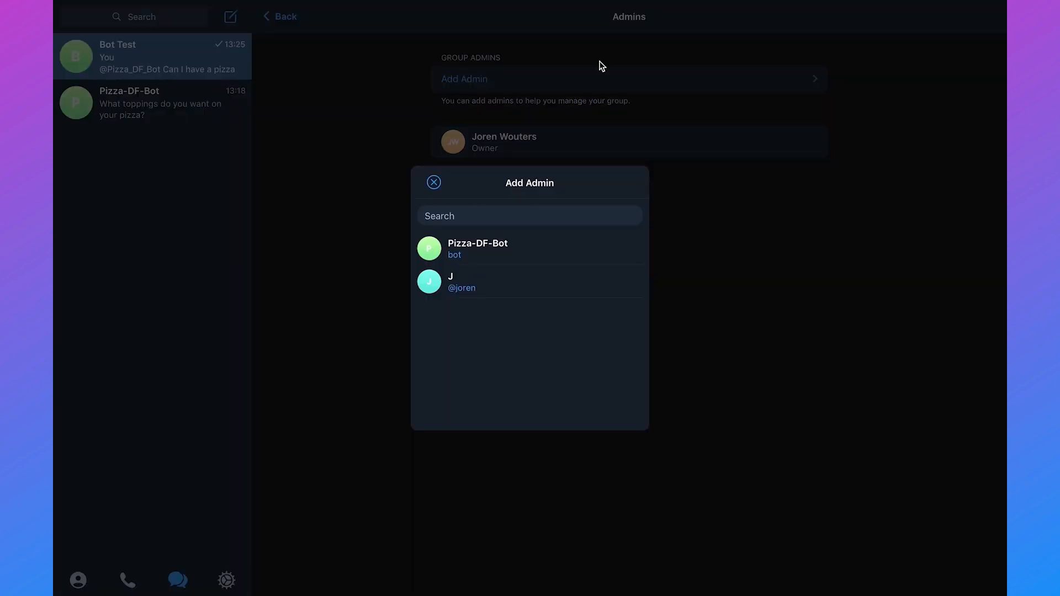
{"action": "left_click", "coordinate": [477, 249]}
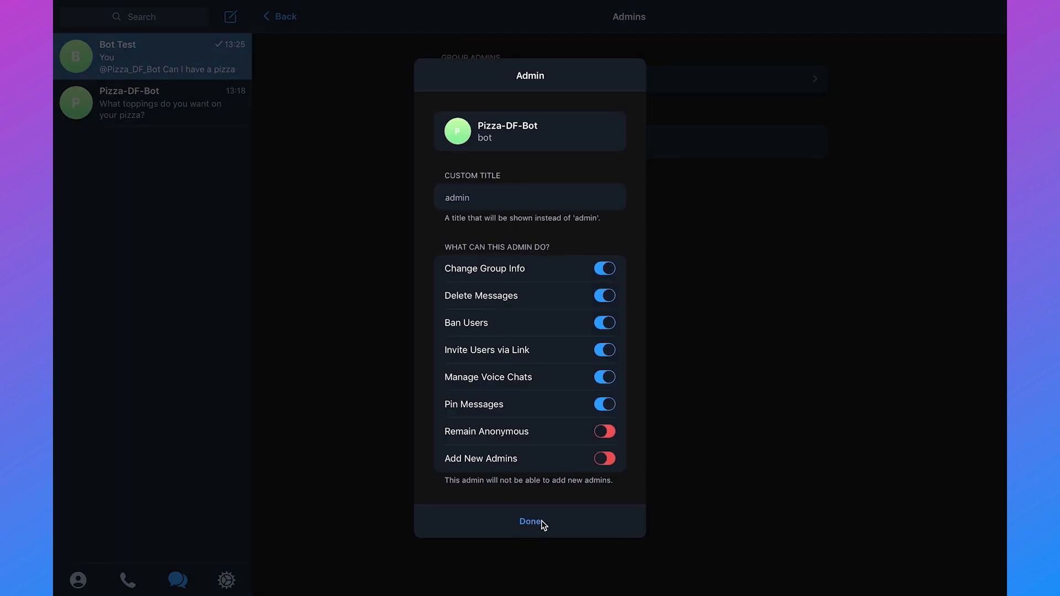
{"action": "left_click", "coordinate": [530, 521]}
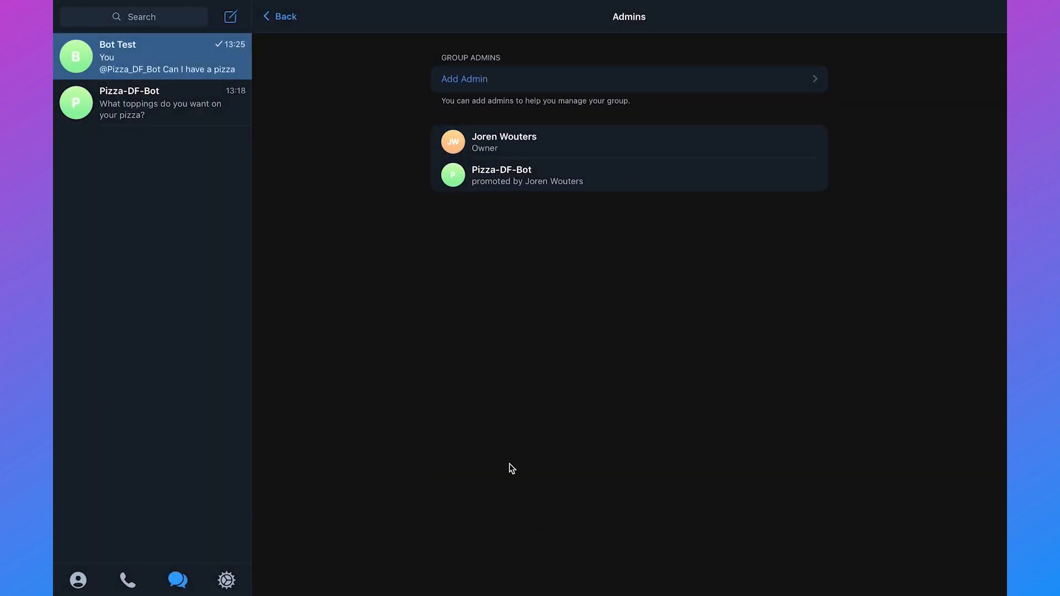
{"action": "left_click", "coordinate": [274, 16]}
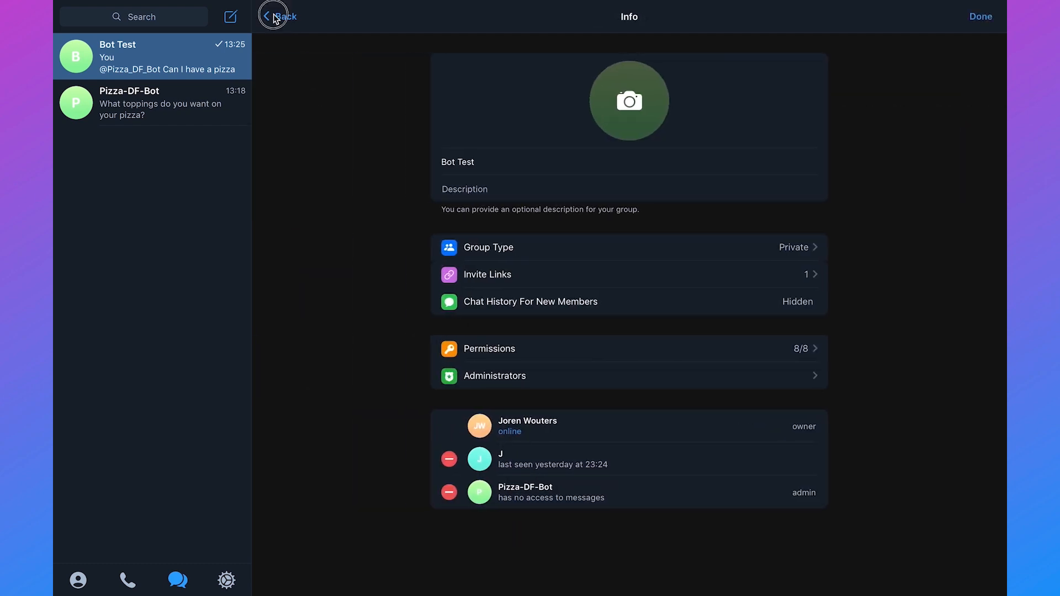
{"action": "left_click", "coordinate": [267, 16]}
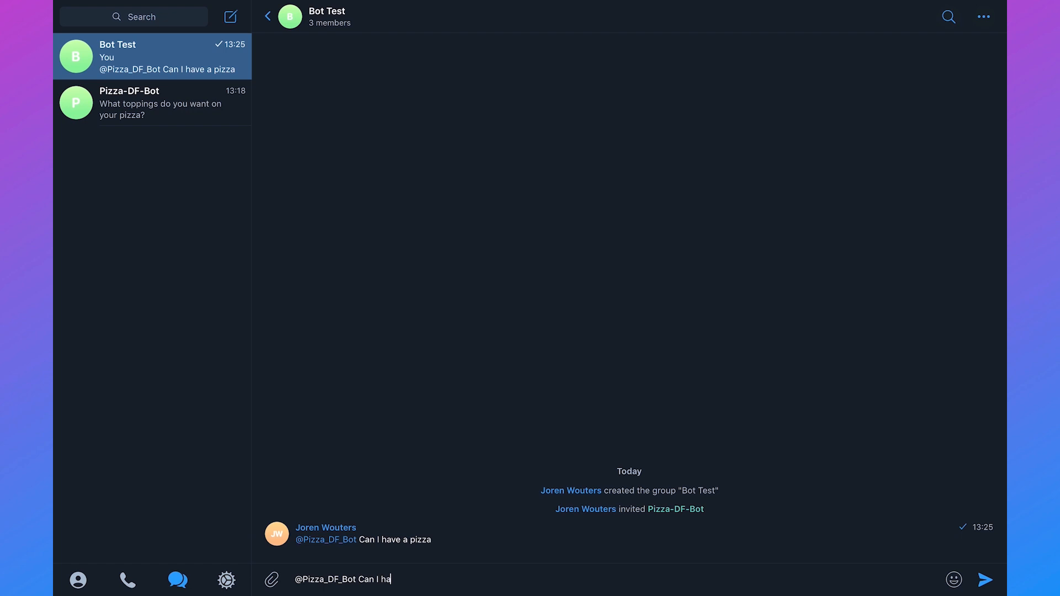
{"action": "left_click", "coordinate": [983, 580]}
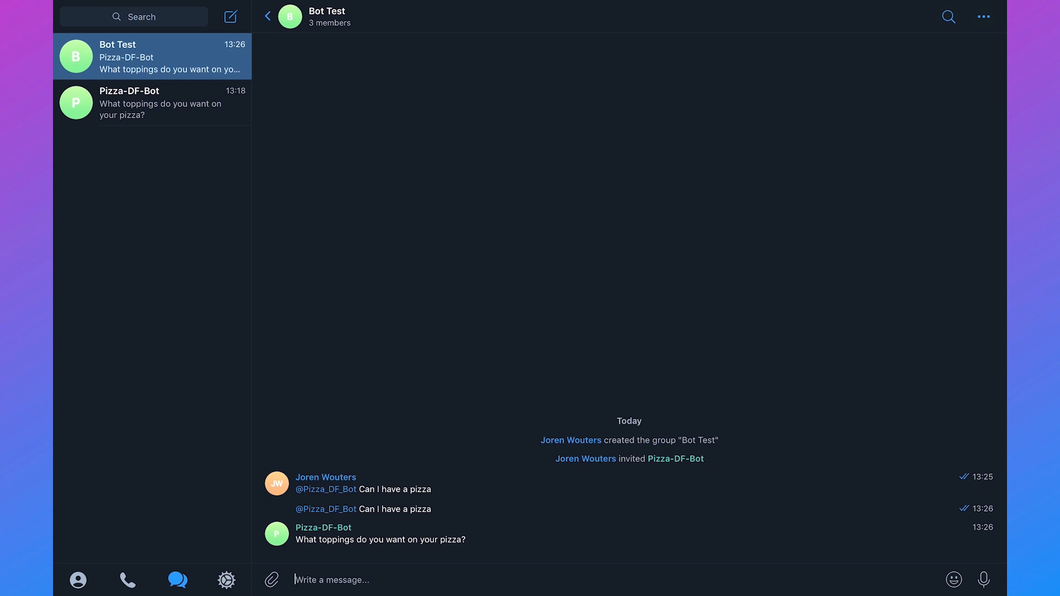
{"action": "mouse_move", "coordinate": [606, 509]}
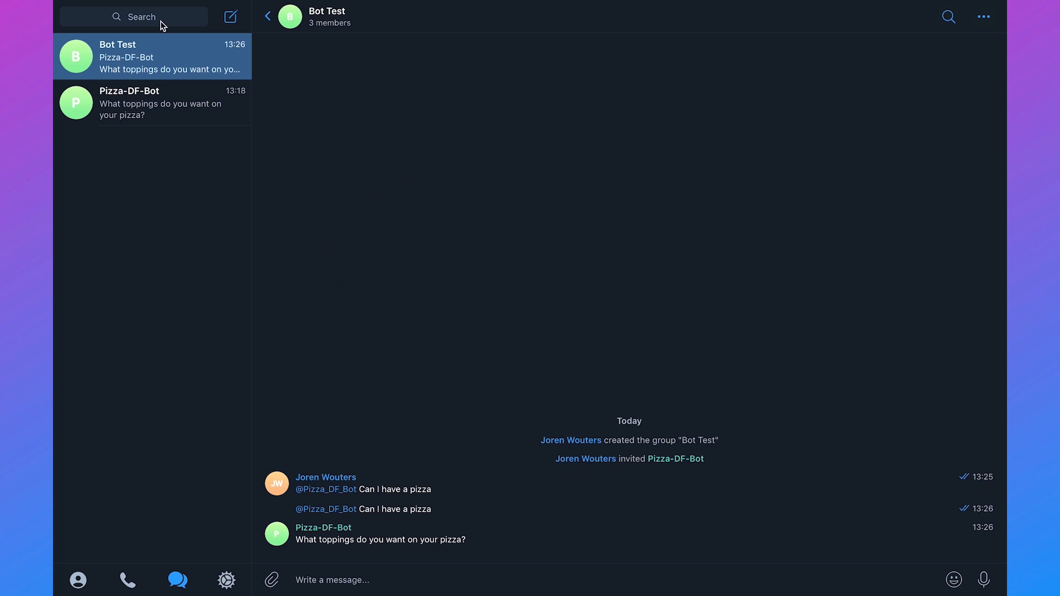
- Disable Pizza-DF-Bot's group privacy mode via BotFather's /setprivacy, then return to Bot Test
{"action": "type", "text": "botfather"}
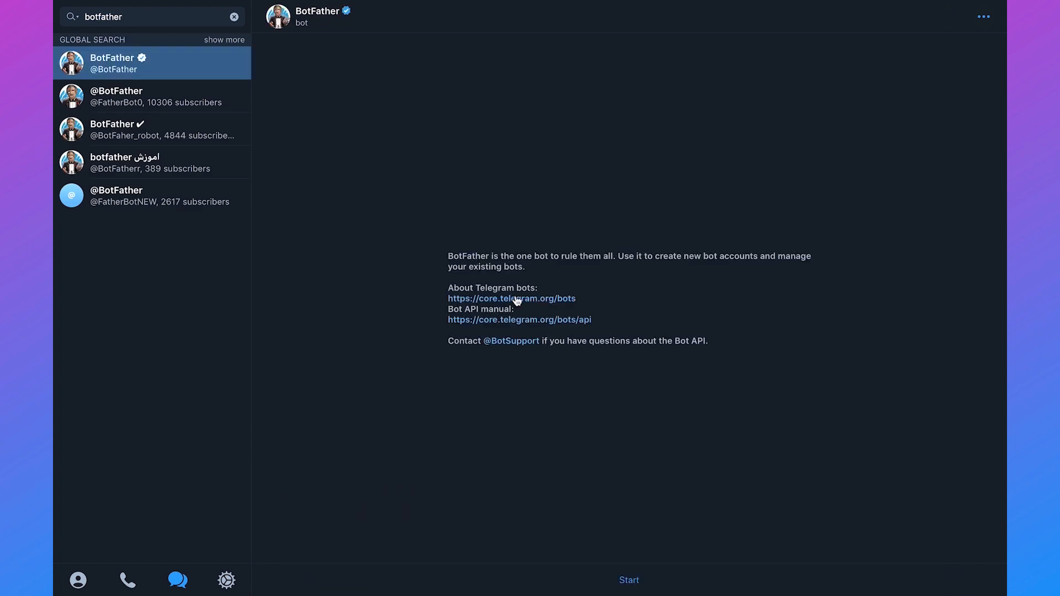
{"action": "left_click", "coordinate": [629, 579]}
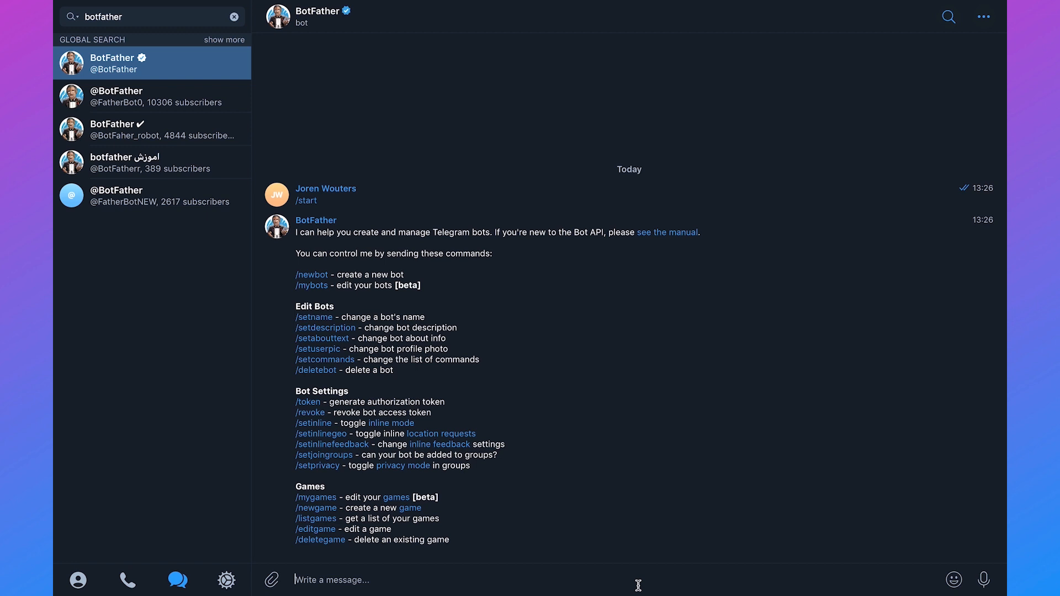
{"action": "type", "text": "/setpriva"}
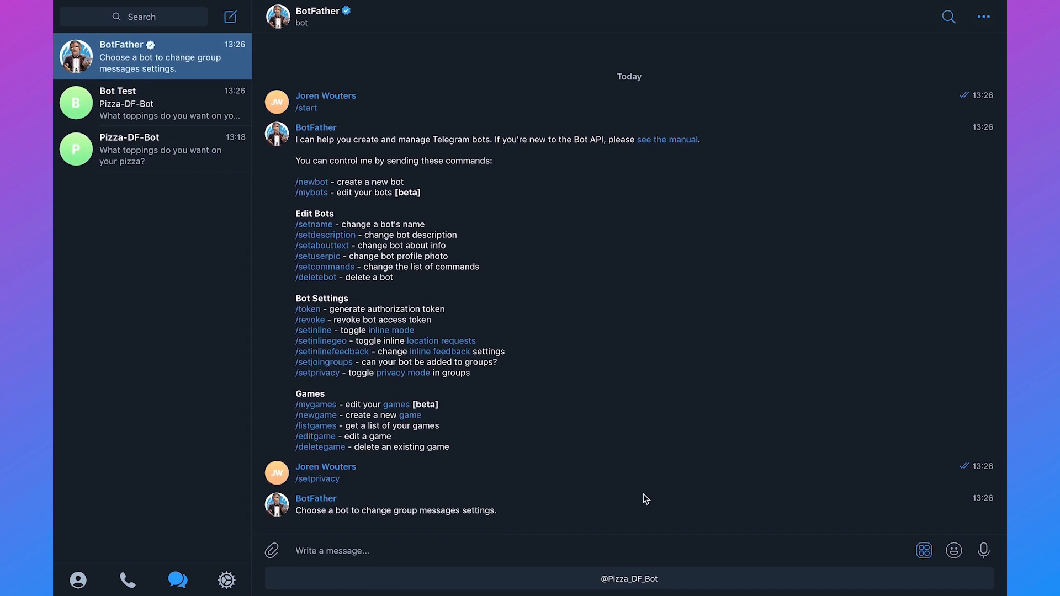
{"action": "mouse_move", "coordinate": [628, 517]}
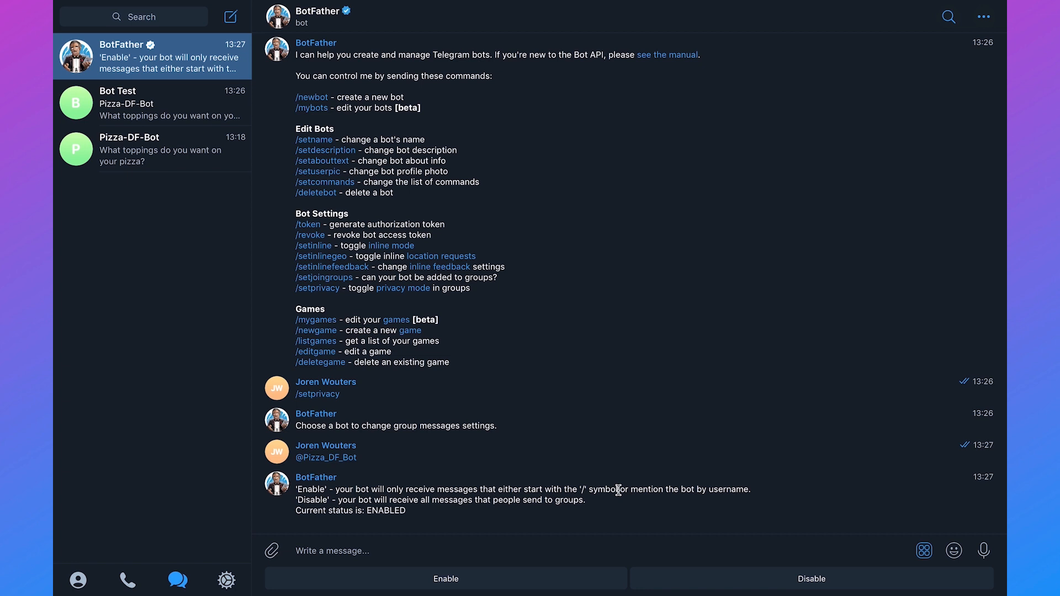
{"action": "mouse_move", "coordinate": [660, 401]}
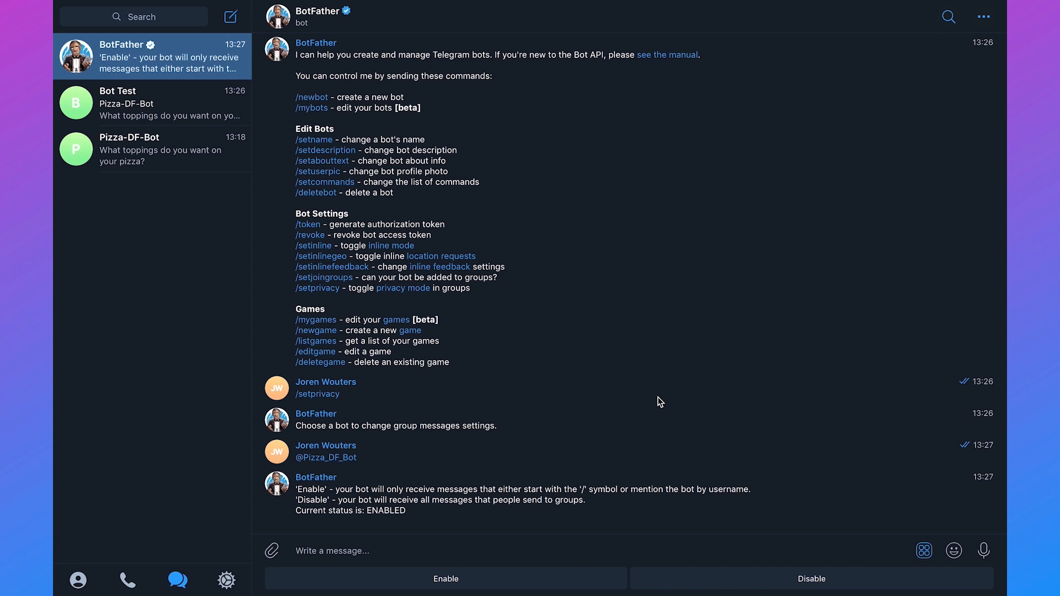
{"action": "mouse_move", "coordinate": [536, 543]}
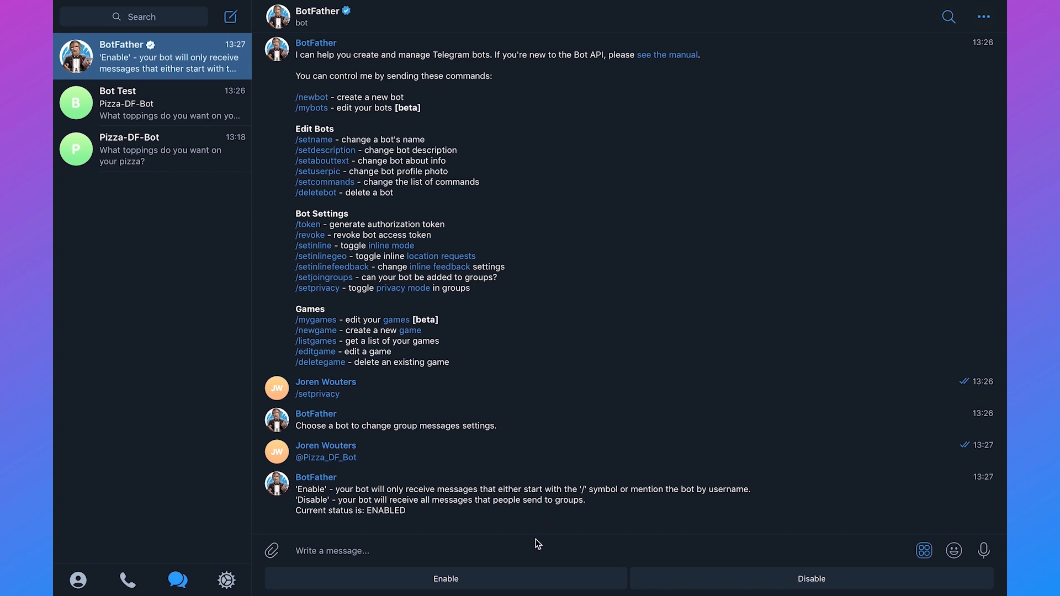
{"action": "left_click", "coordinate": [810, 579]}
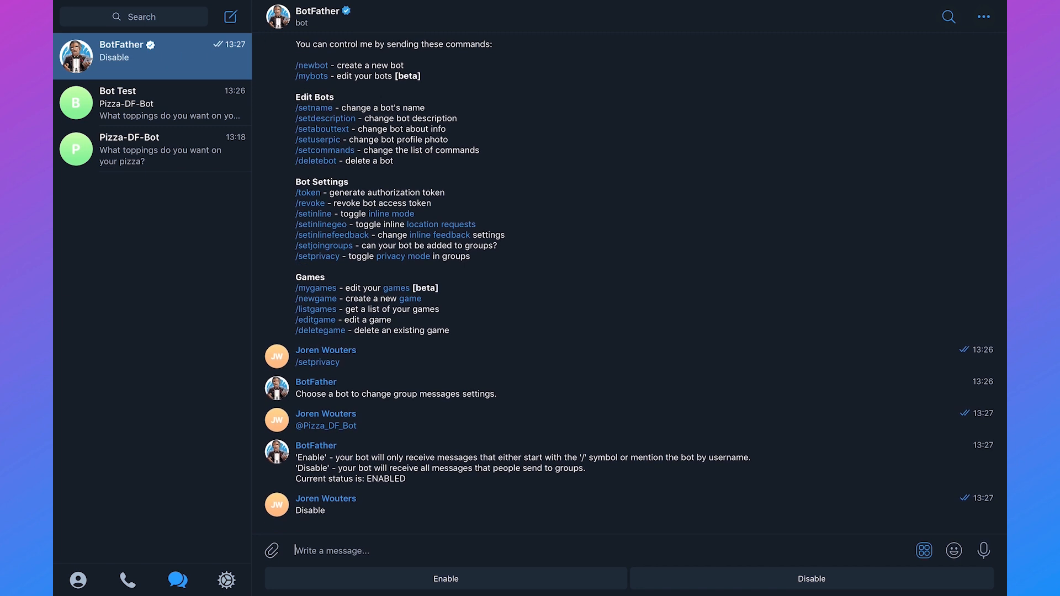
{"action": "left_click", "coordinate": [811, 578]}
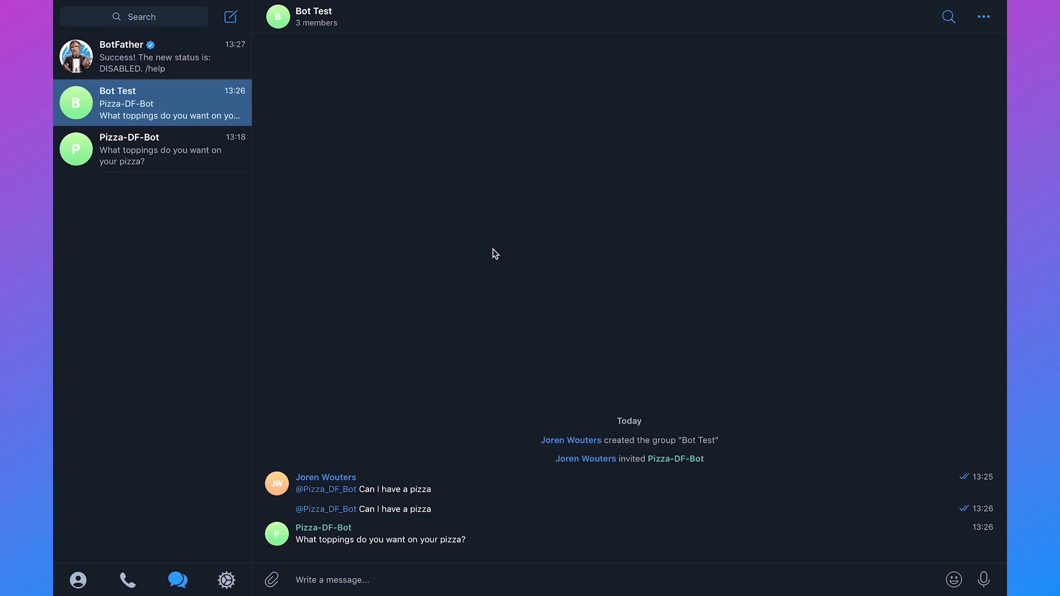
- Draft 'Can I have a pizza' in Bot Test without mentioning the bot
{"action": "type", "text": "Can I have a"}
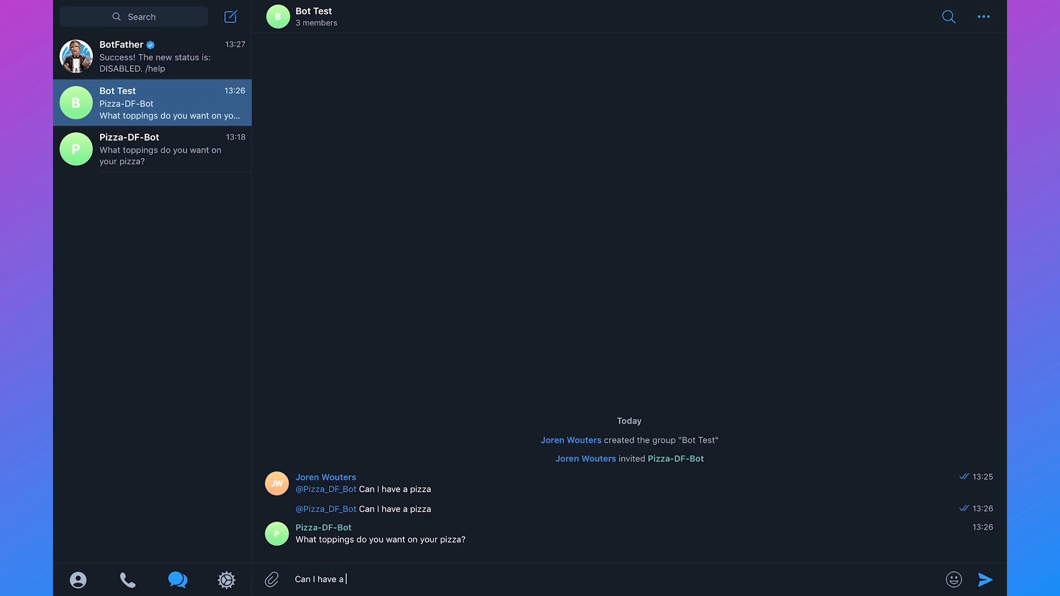
{"action": "type", "text": "pizza"}
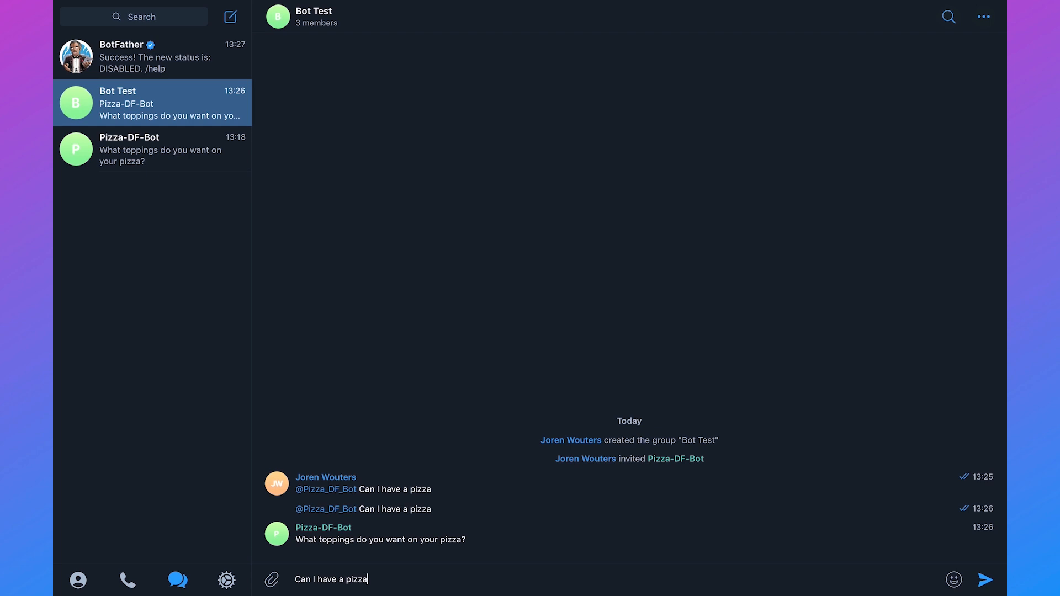